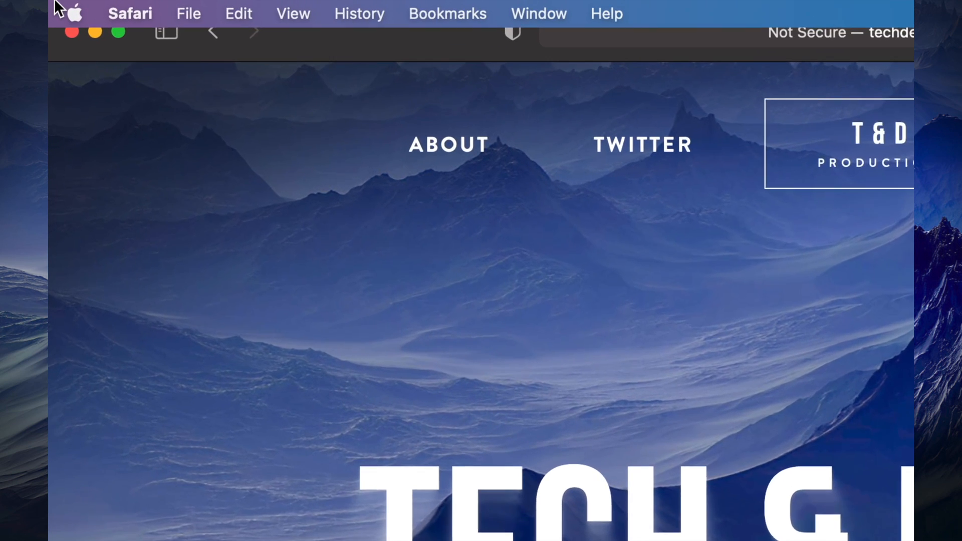
Launch the App Store from the Apple menu.
left_click(72, 13)
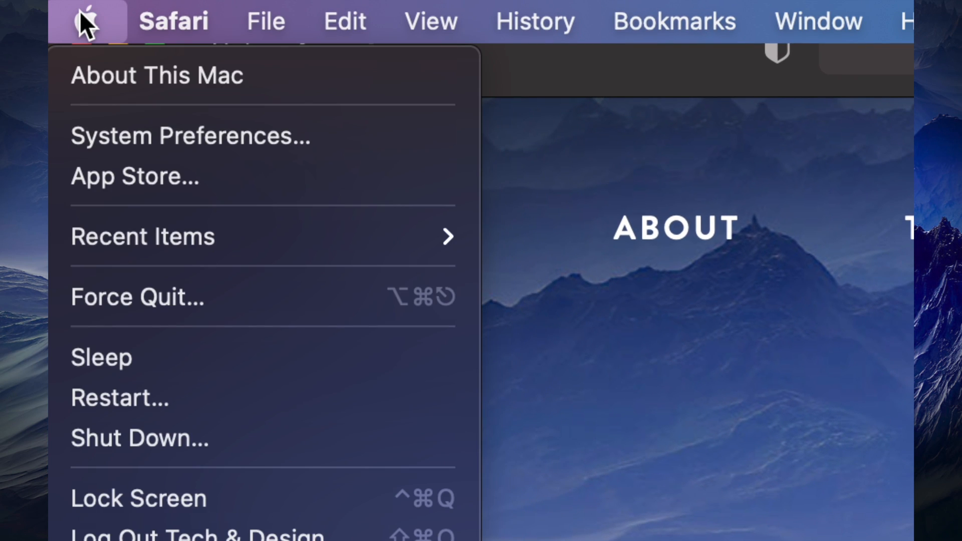
mouse_move(153, 177)
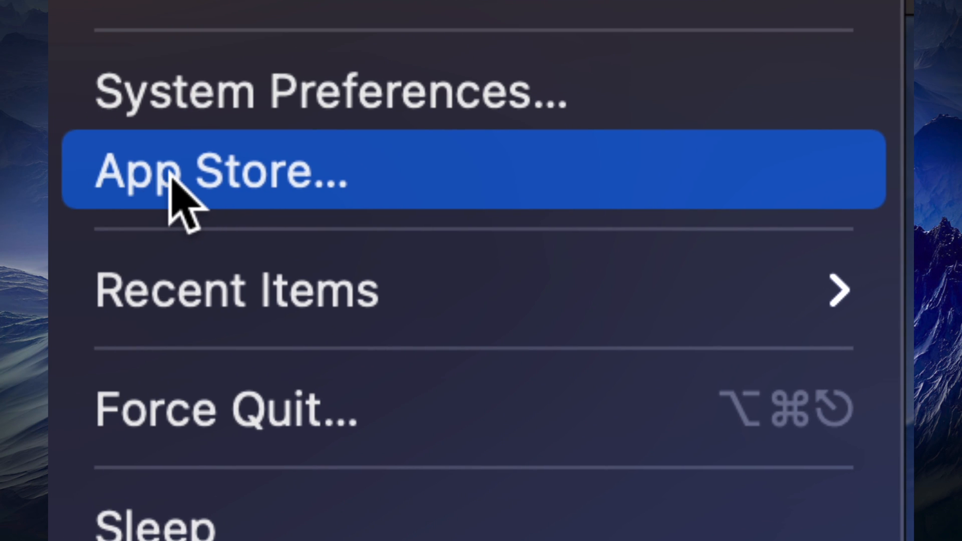
left_click(223, 168)
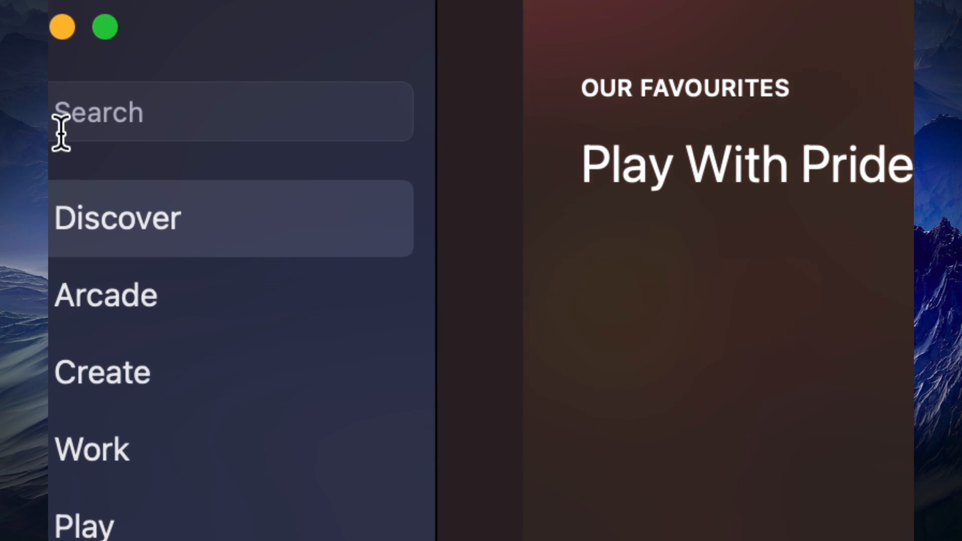
Search the store for 'final cut pro x' via the typed suggestion.
type("final")
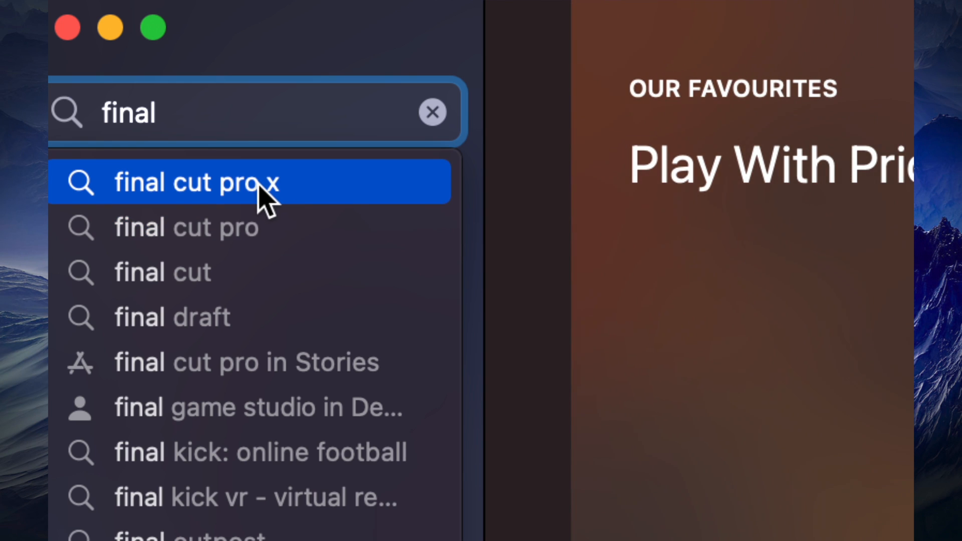
mouse_move(252, 227)
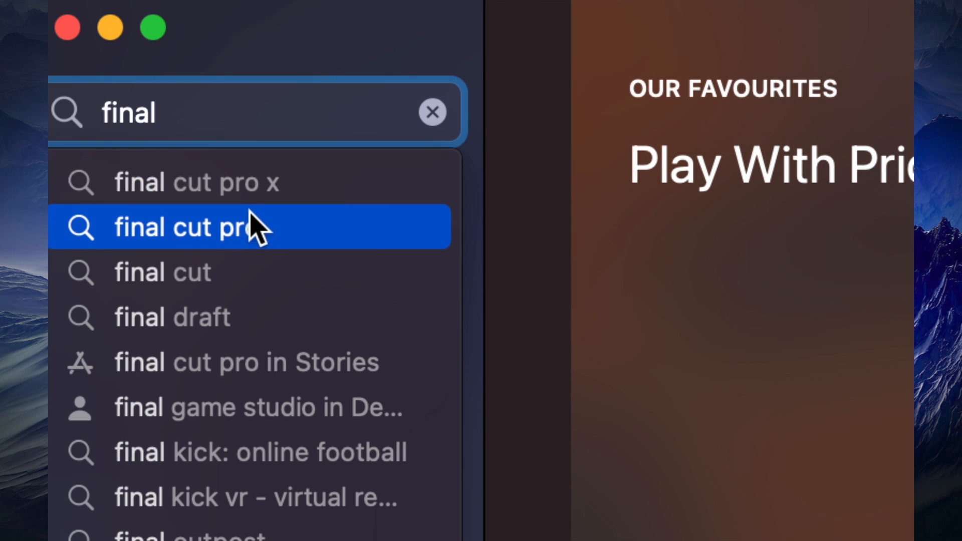
left_click(196, 181)
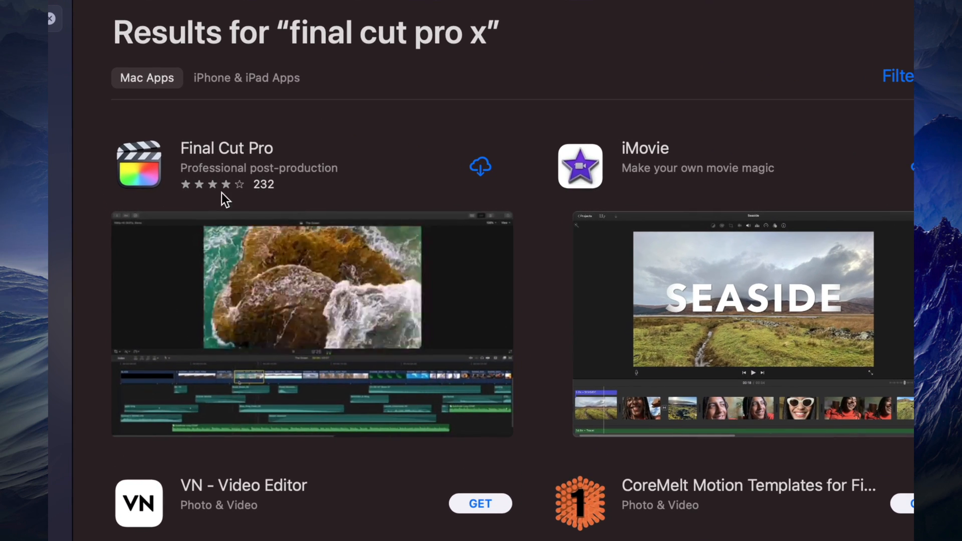
Open the Final Cut Pro details page and scroll through it.
left_click(227, 148)
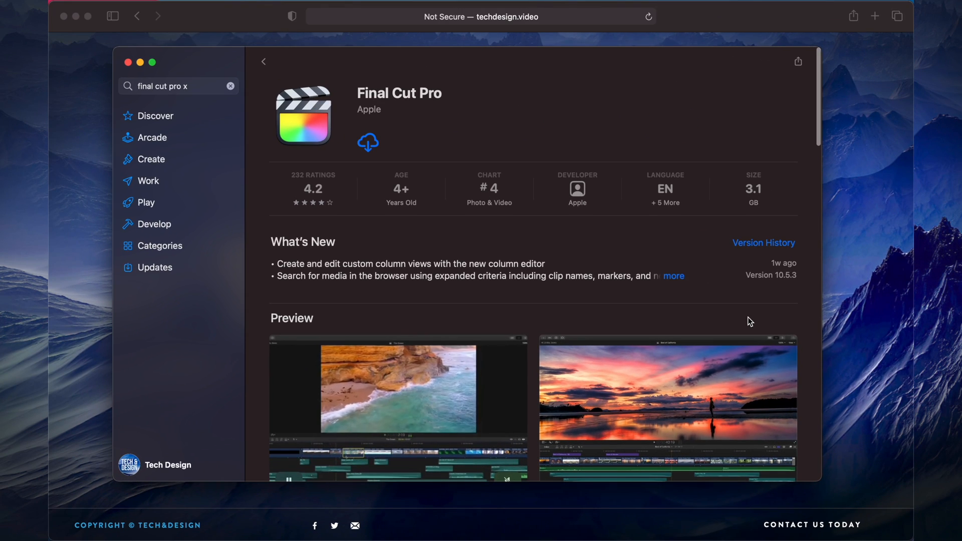
scroll("down", 3)
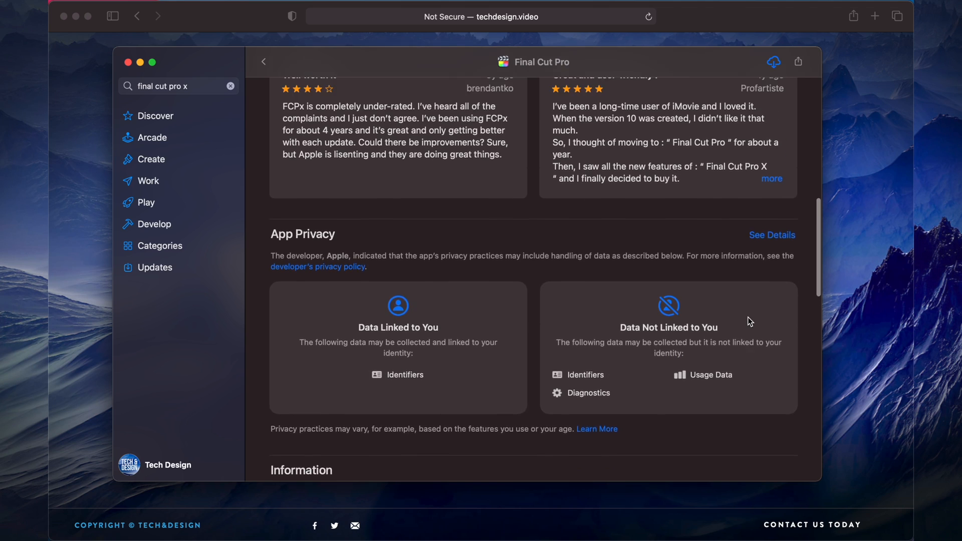
scroll("up", 3)
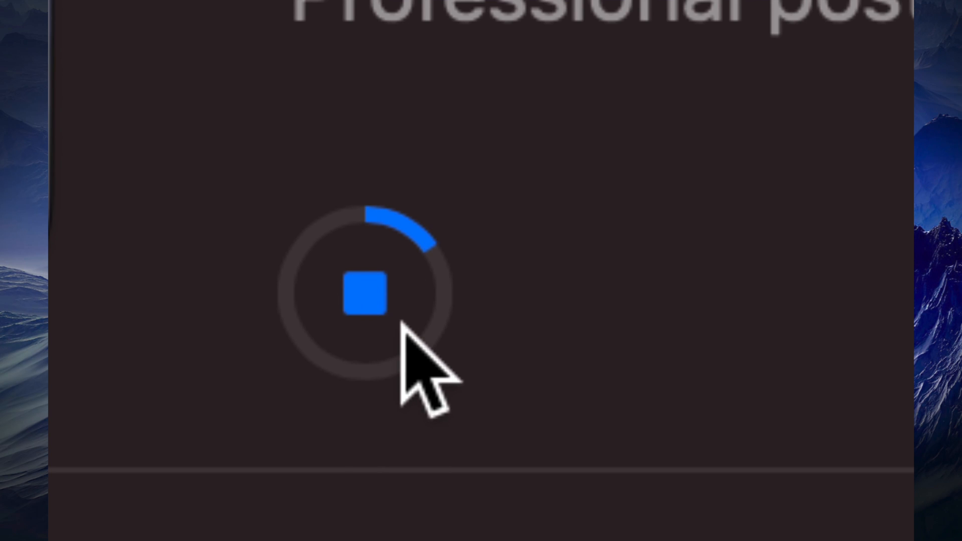
mouse_move(436, 344)
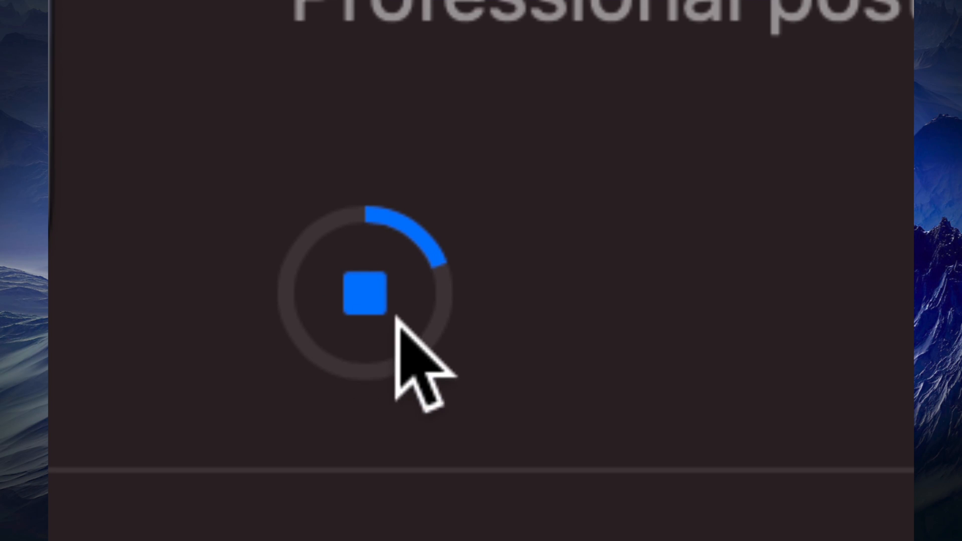
mouse_move(411, 380)
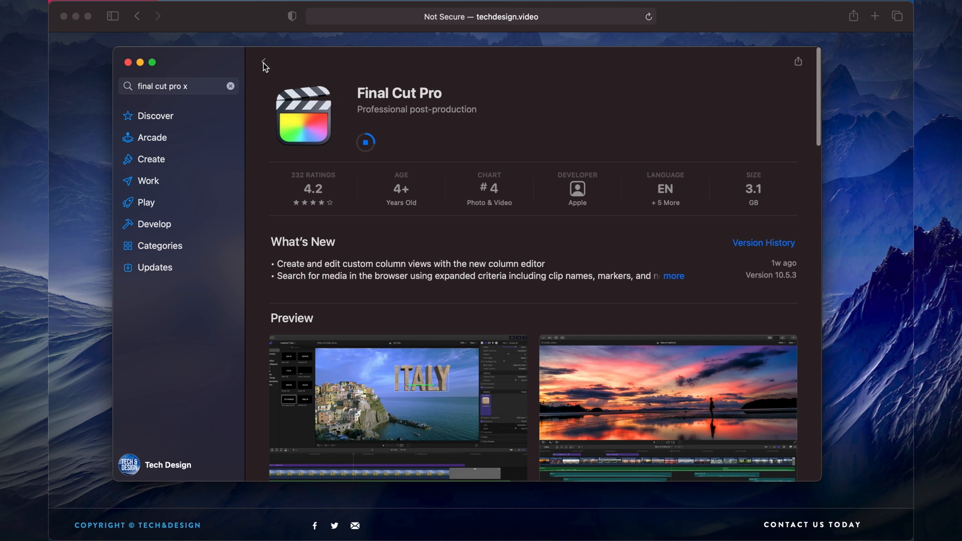
Search the store for 'Compressor' and start its download.
left_click(263, 65)
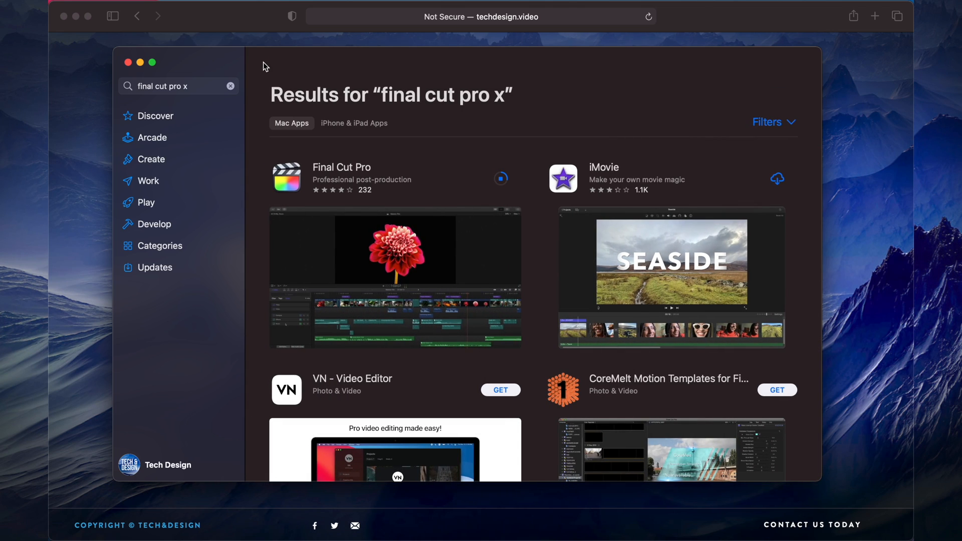
left_click(230, 86)
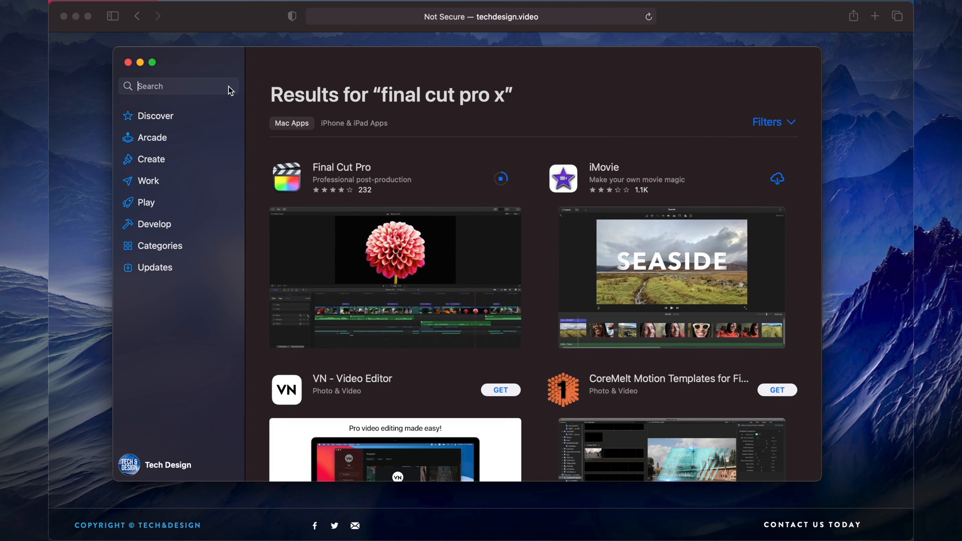
type("compres")
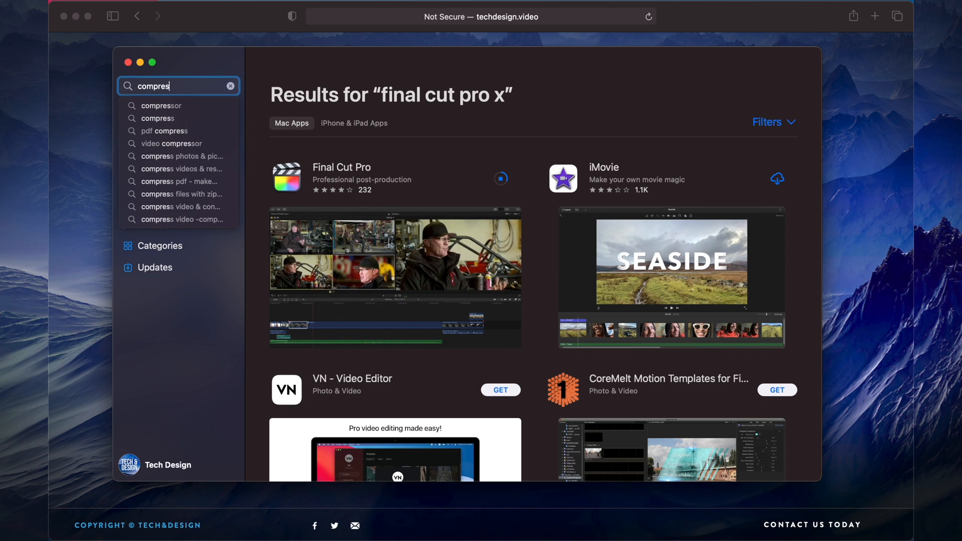
left_click(163, 106)
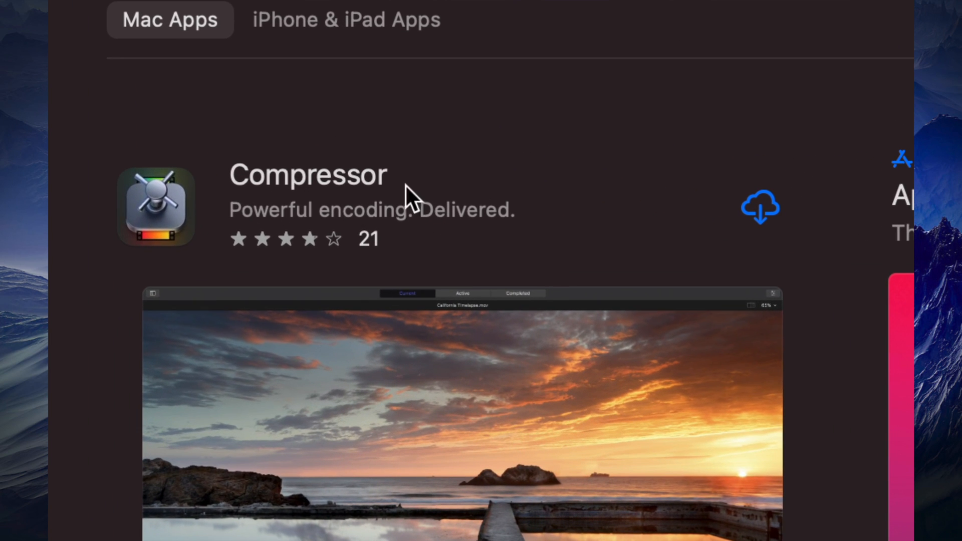
mouse_move(769, 232)
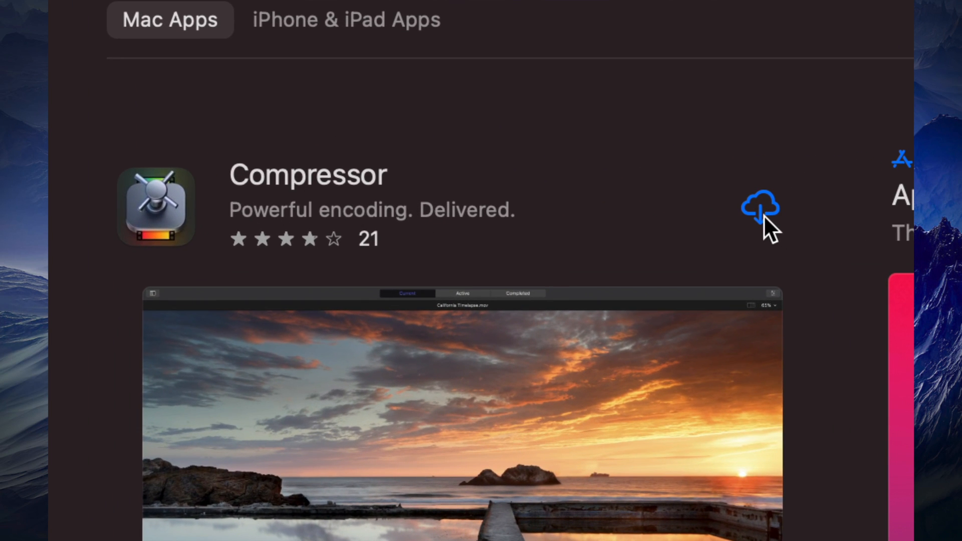
mouse_move(741, 232)
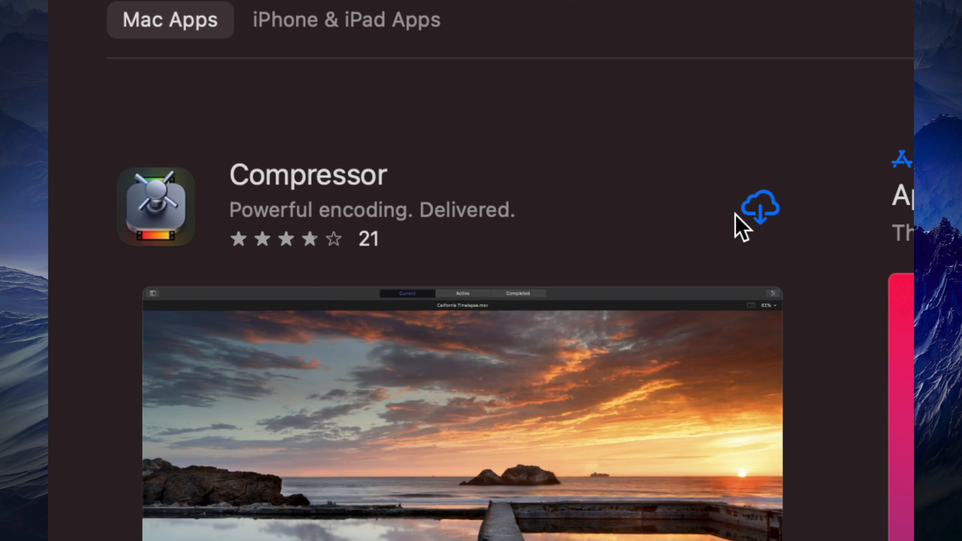
left_click(759, 205)
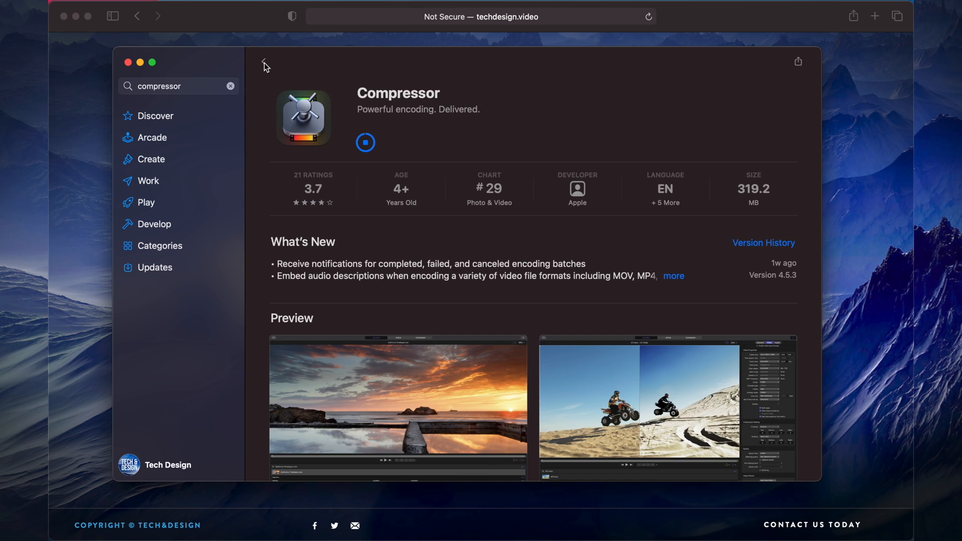
Search again for 'final cut pro' and get Final Cut Pro downloading.
left_click(264, 64)
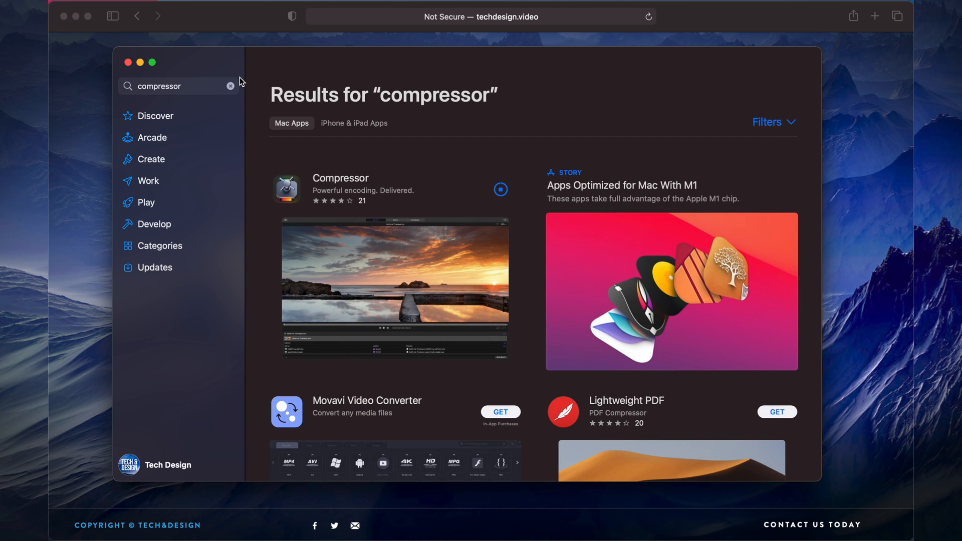
left_click(178, 86)
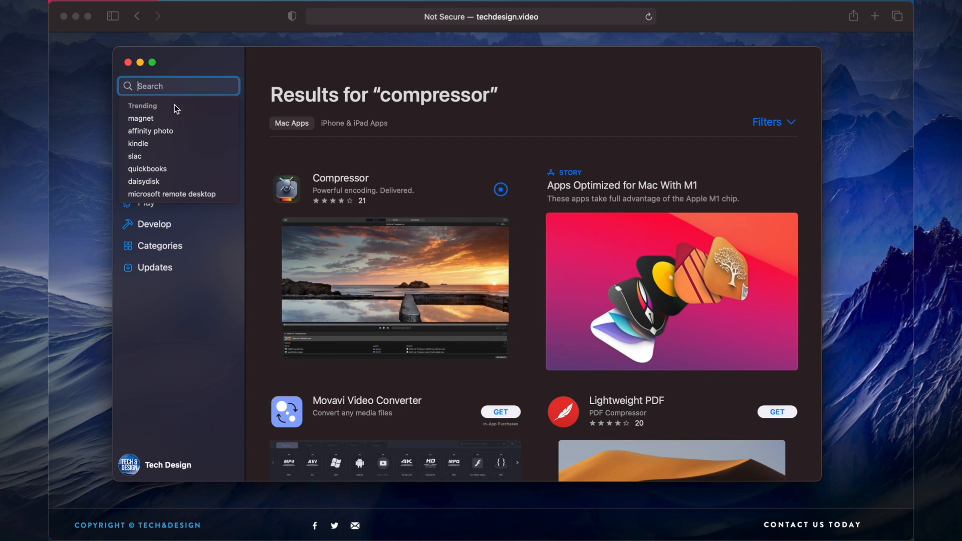
type("final cut pro")
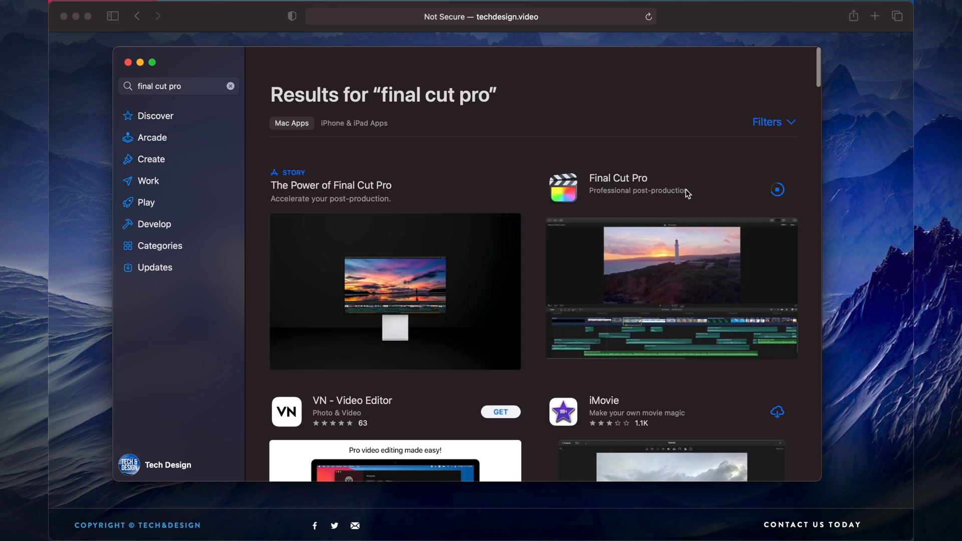
left_click(618, 178)
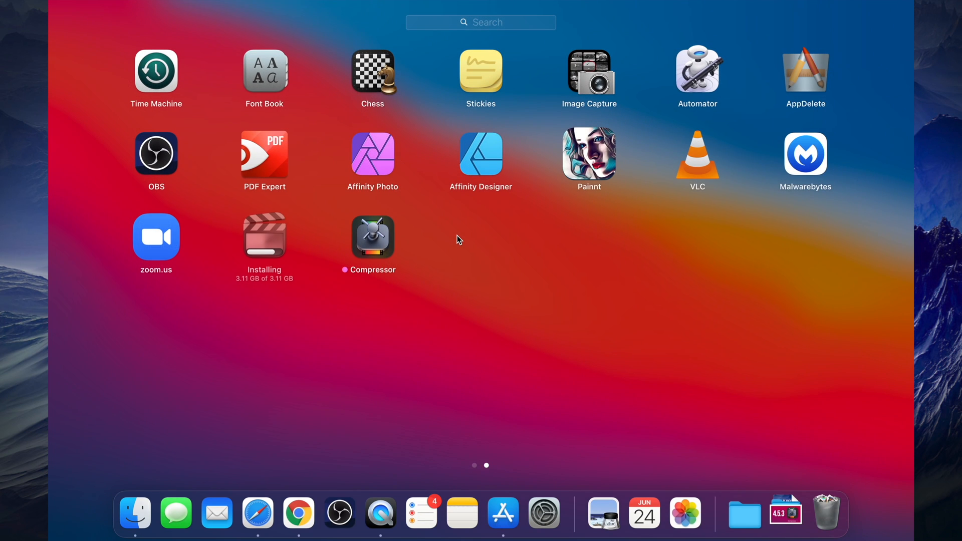
mouse_move(387, 252)
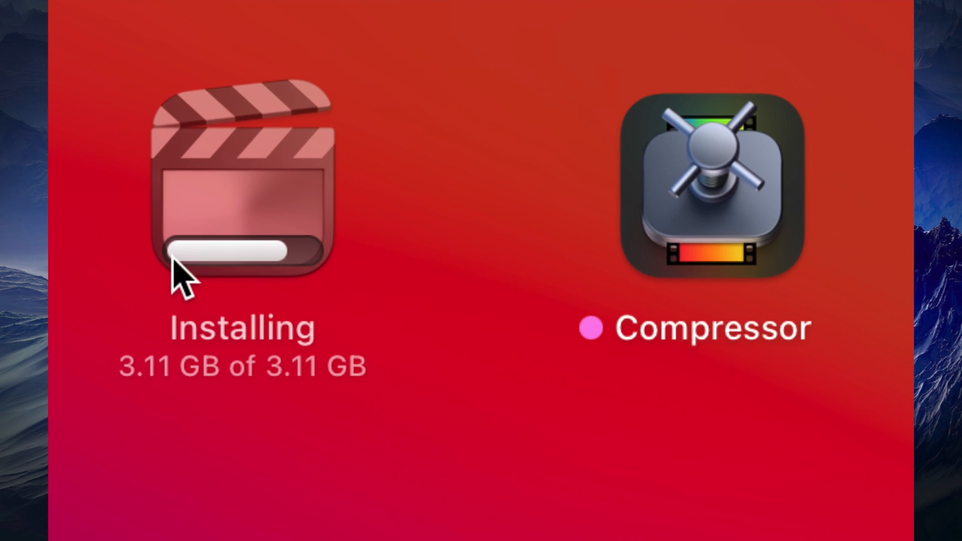
mouse_move(175, 402)
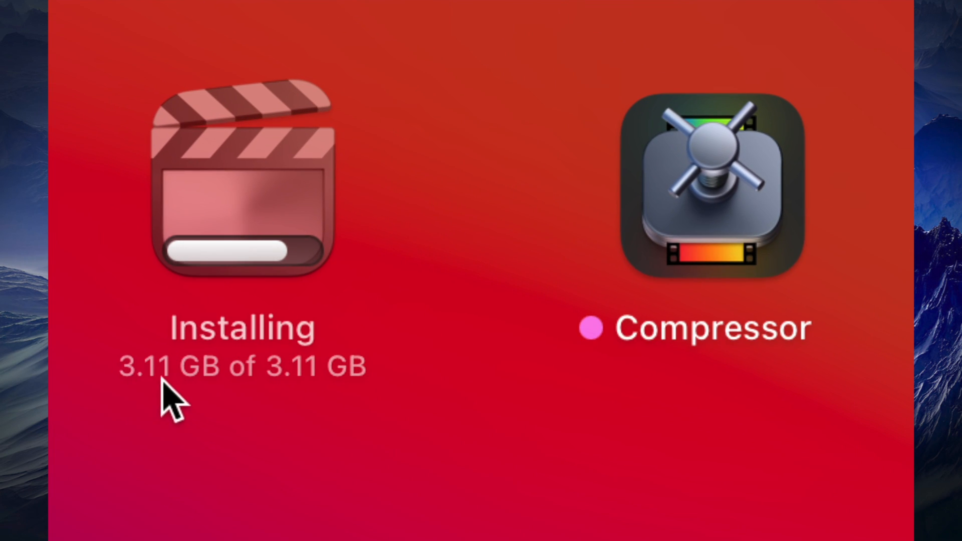
mouse_move(307, 276)
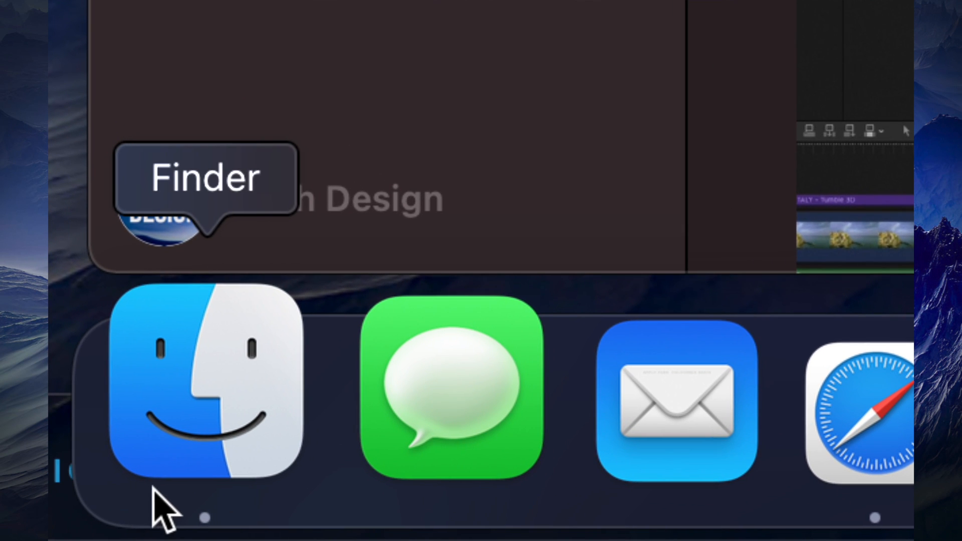
Open a Finder window to check the Applications folder.
left_click(205, 399)
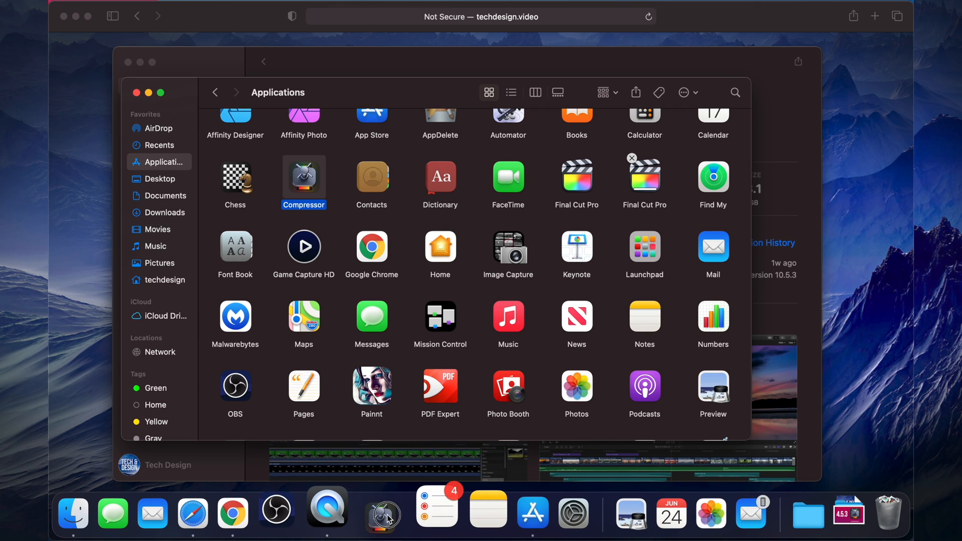
mouse_move(382, 511)
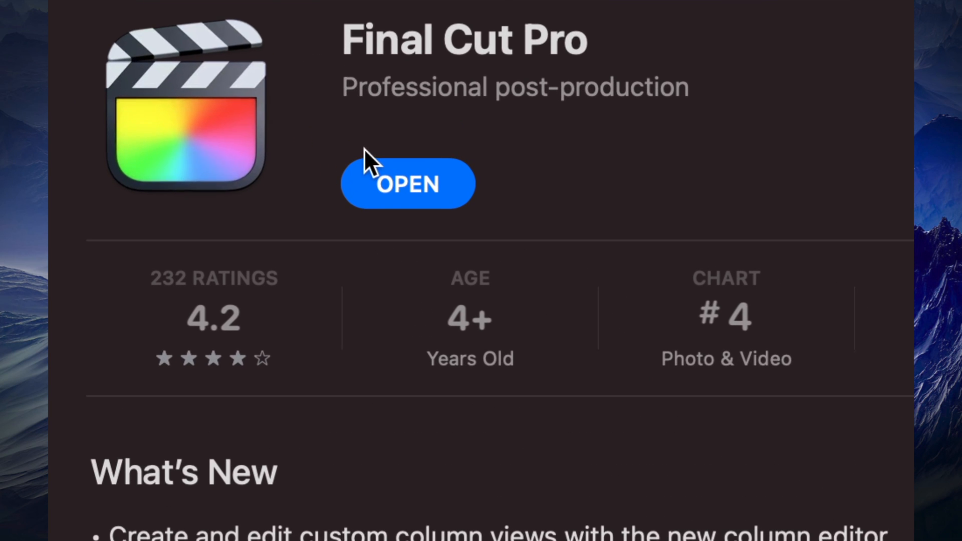
mouse_move(432, 190)
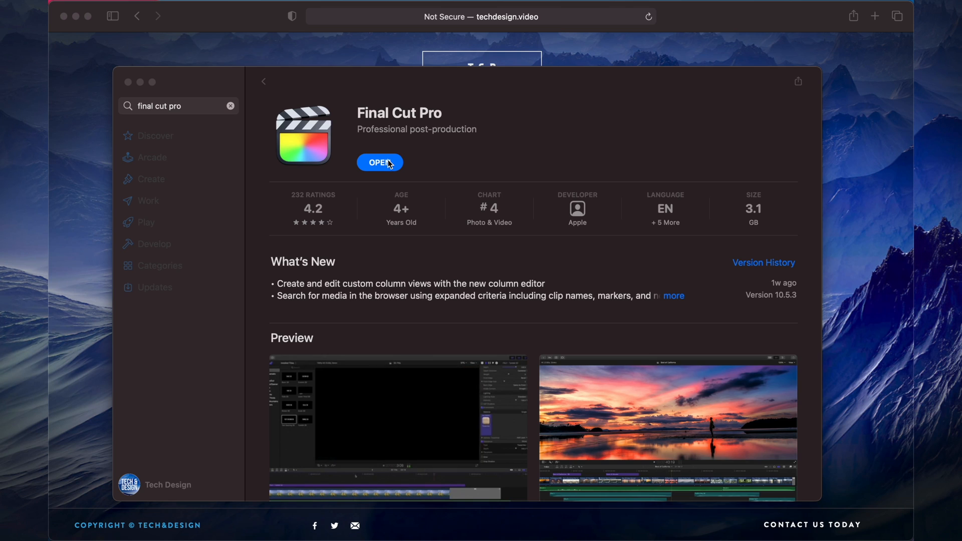
Launch Final Cut Pro with the OPEN button on its store page.
left_click(379, 162)
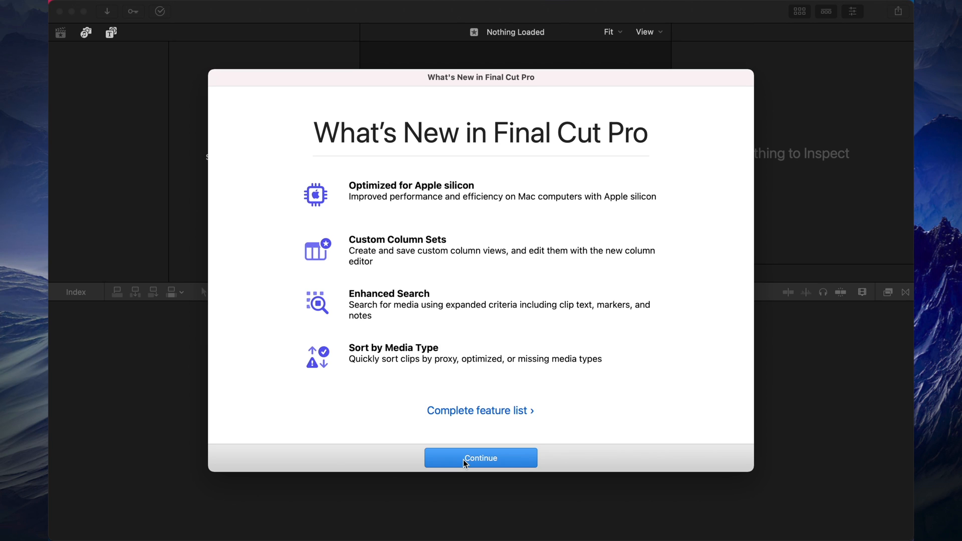
mouse_move(590, 412)
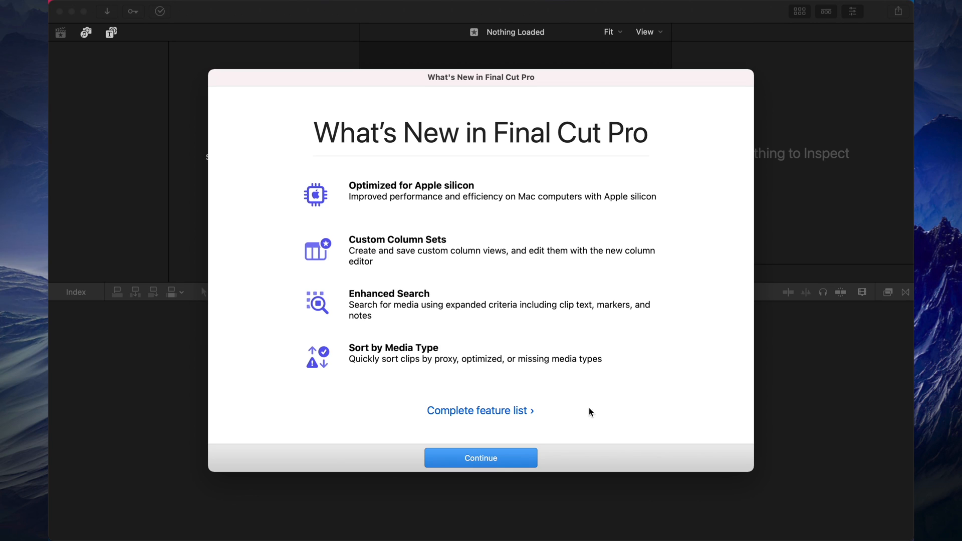
Continue past the What's New in Final Cut Pro screen.
left_click(481, 457)
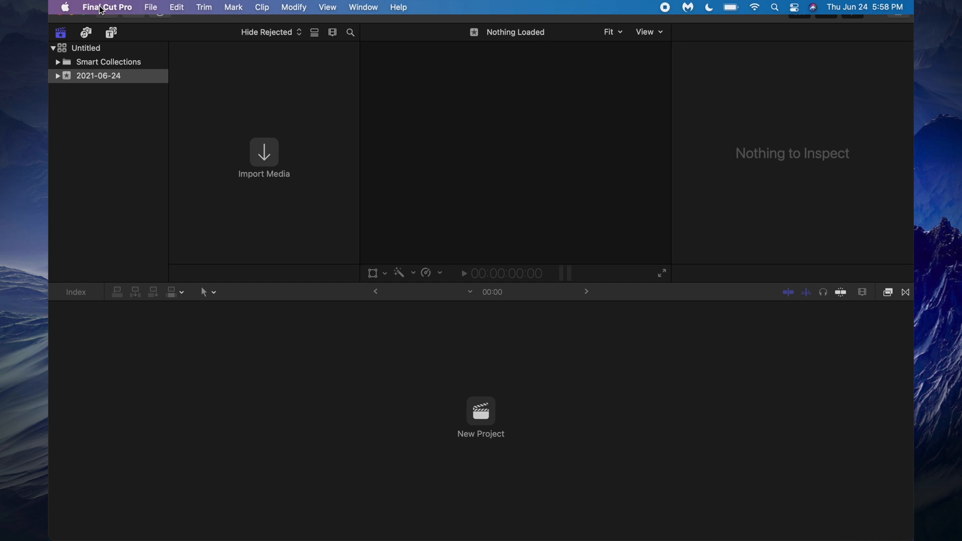
Open the App Store from the Apple menu over Final Cut Pro.
left_click(106, 6)
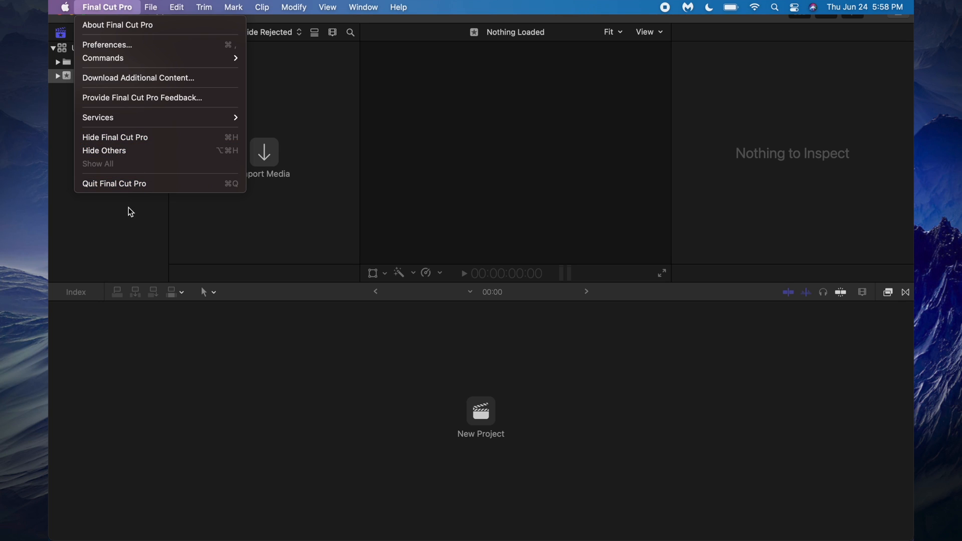
left_click(64, 6)
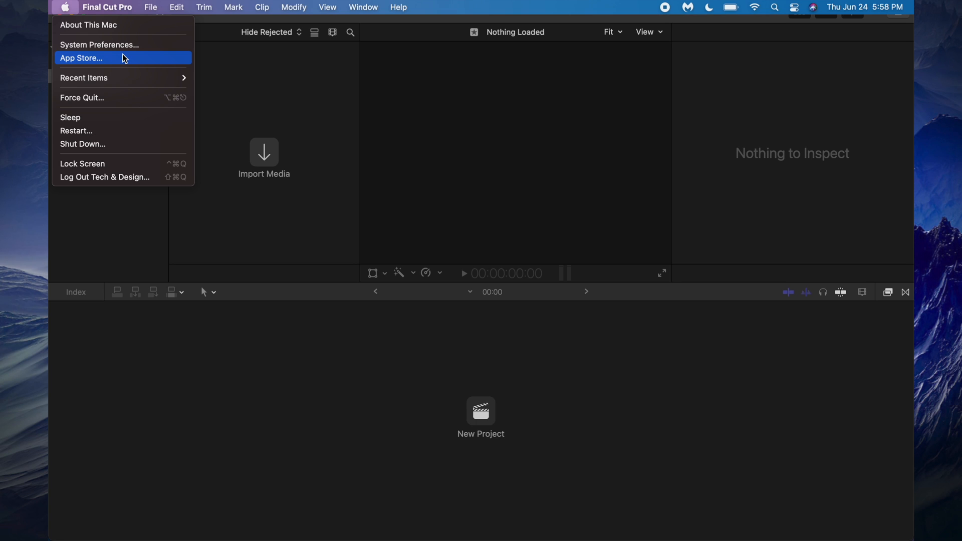
left_click(81, 58)
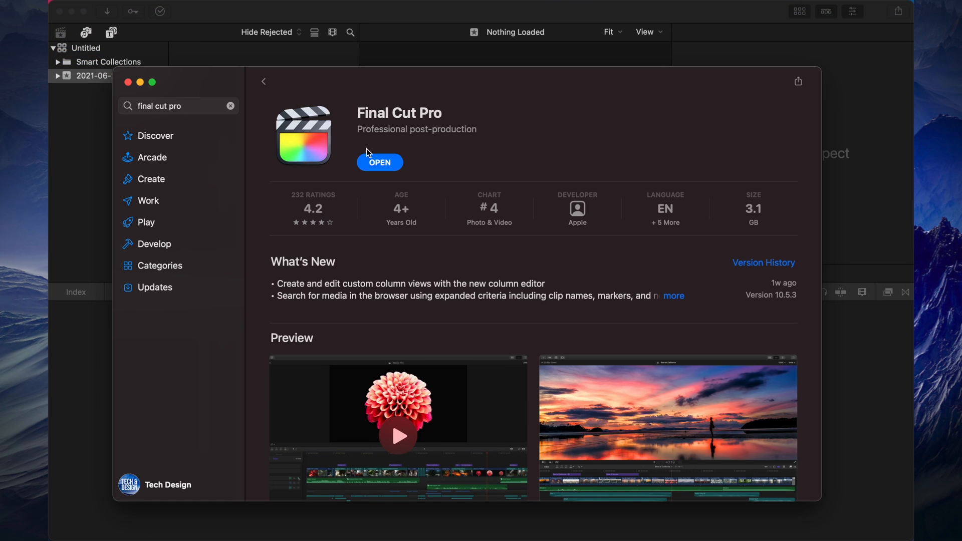